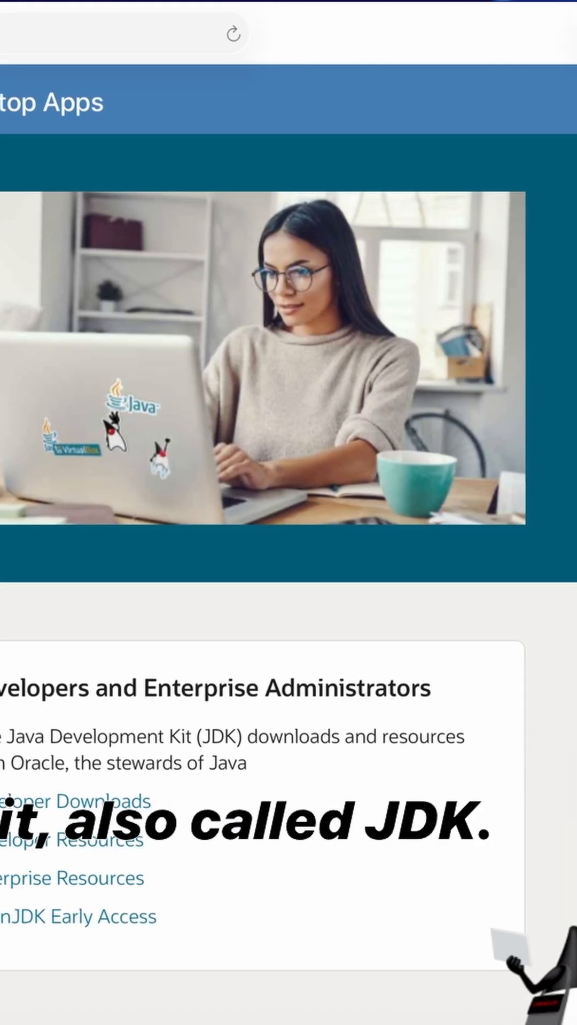
Scroll the java.com page toward the Java for Desktop Apps link.
{"action": "scroll", "scroll_direction": "down", "scroll_amount": 3}
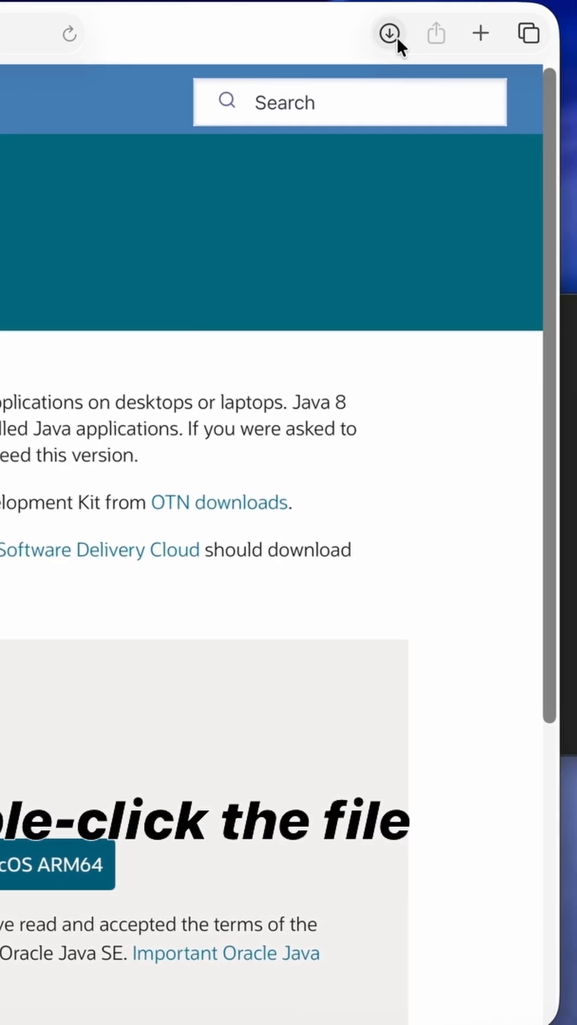
Launch the downloaded Java 8 Update 451 .dmg, confirm the security prompt, accept the license and install.
{"action": "left_click", "coordinate": [391, 33]}
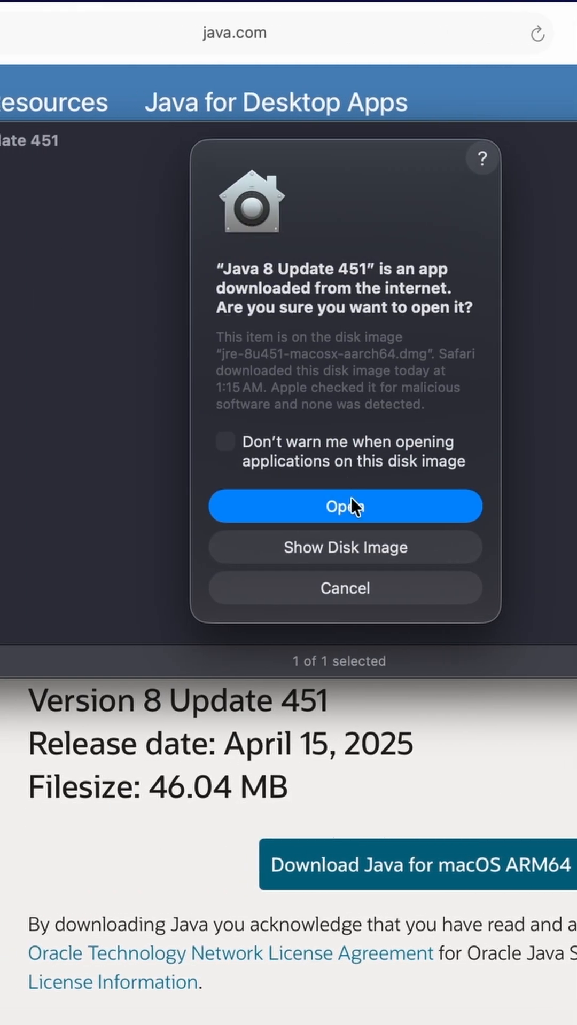
{"action": "left_click", "coordinate": [343, 506]}
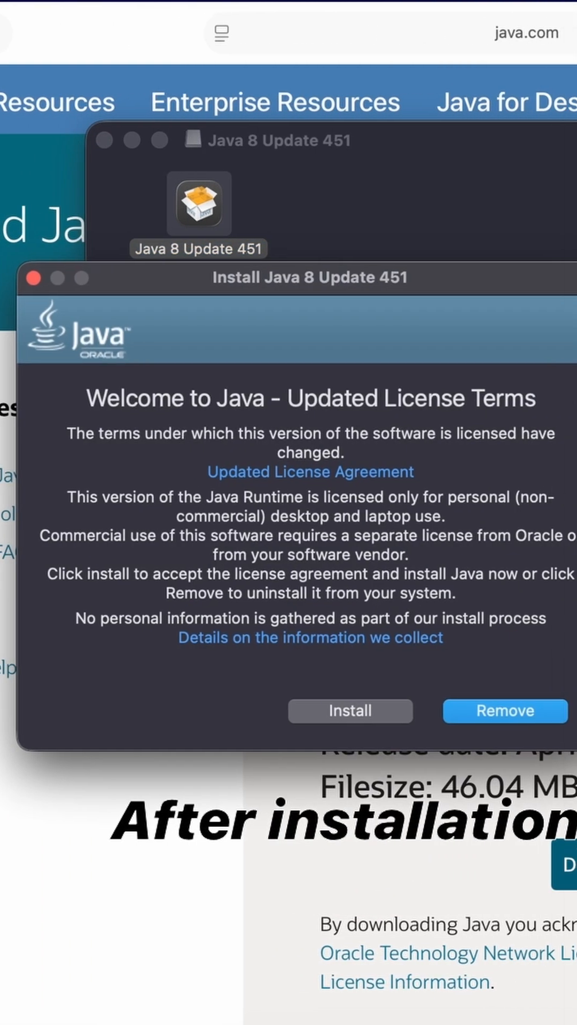
{"action": "left_click", "coordinate": [349, 711]}
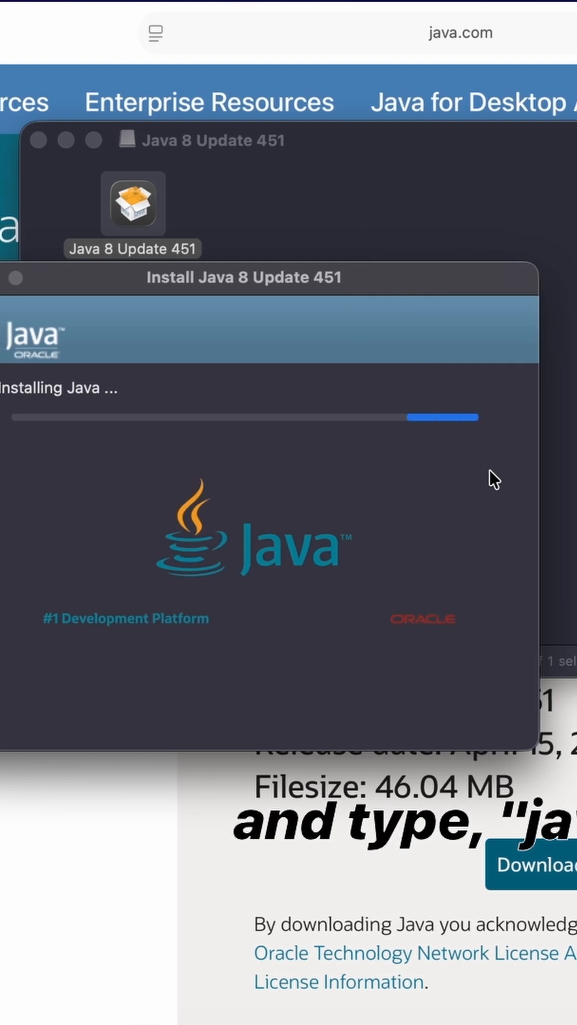